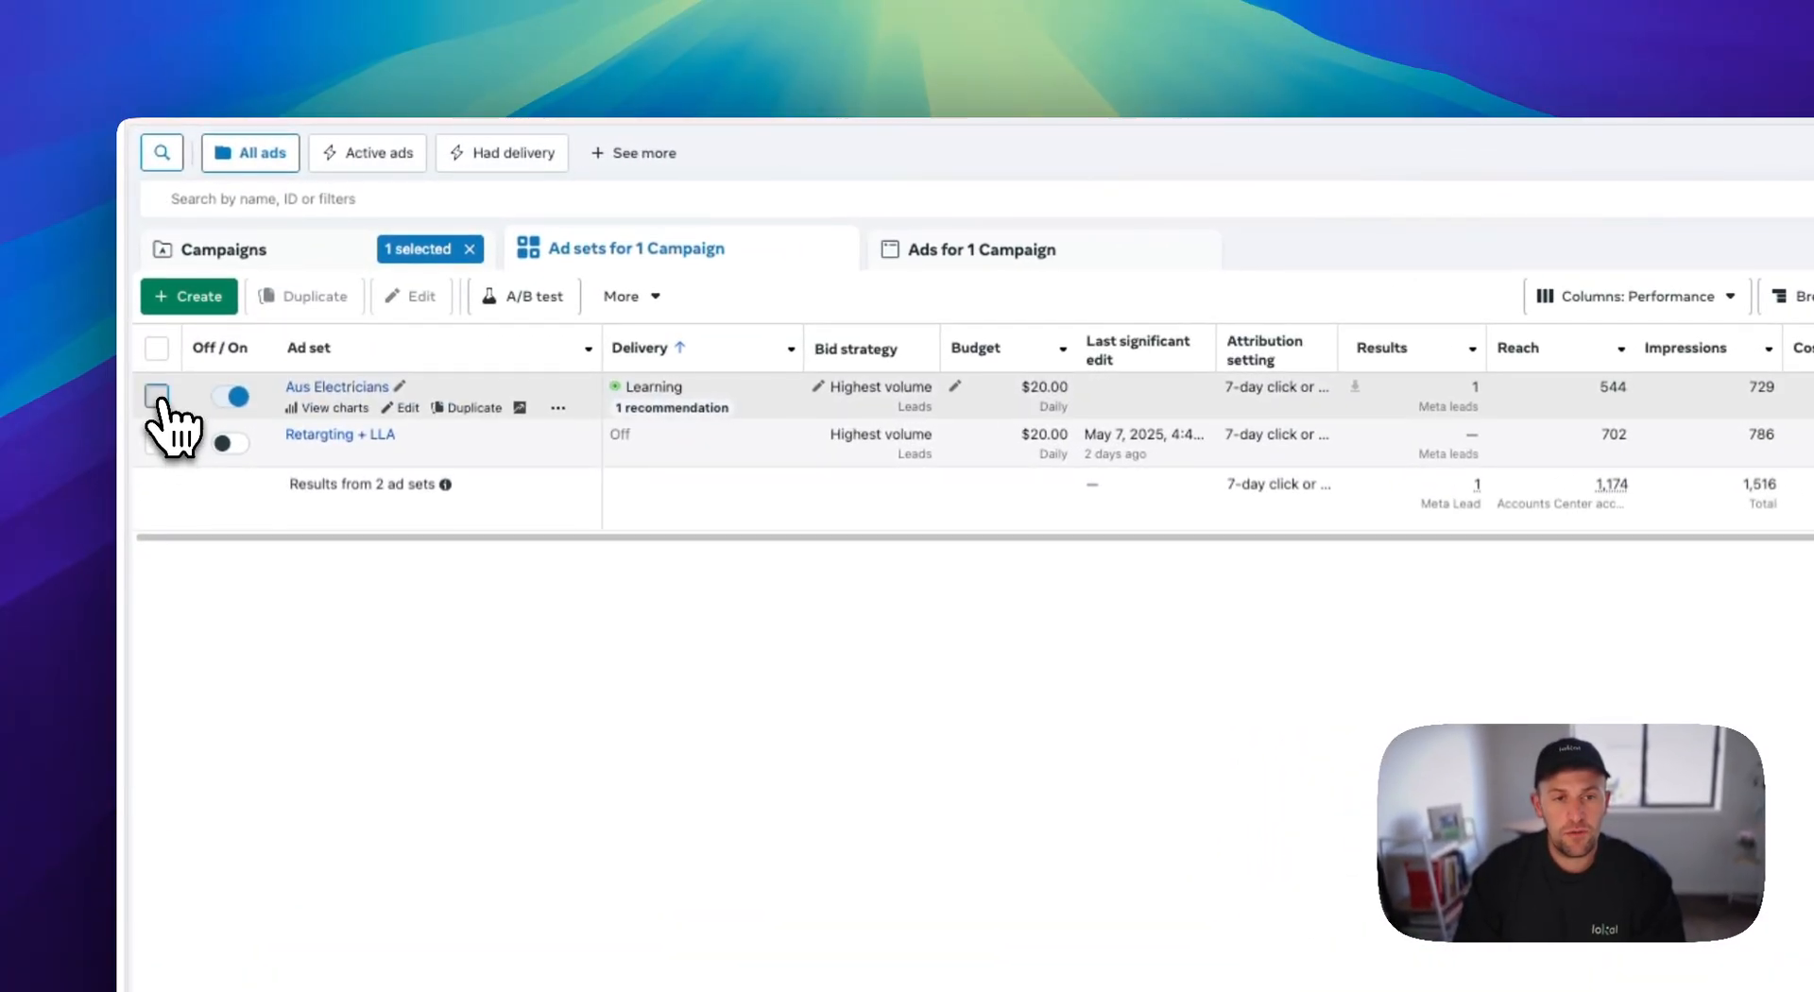
- Select the Aus Electricians ad set to open it for editing
{"action": "left_click", "coordinate": [157, 394]}
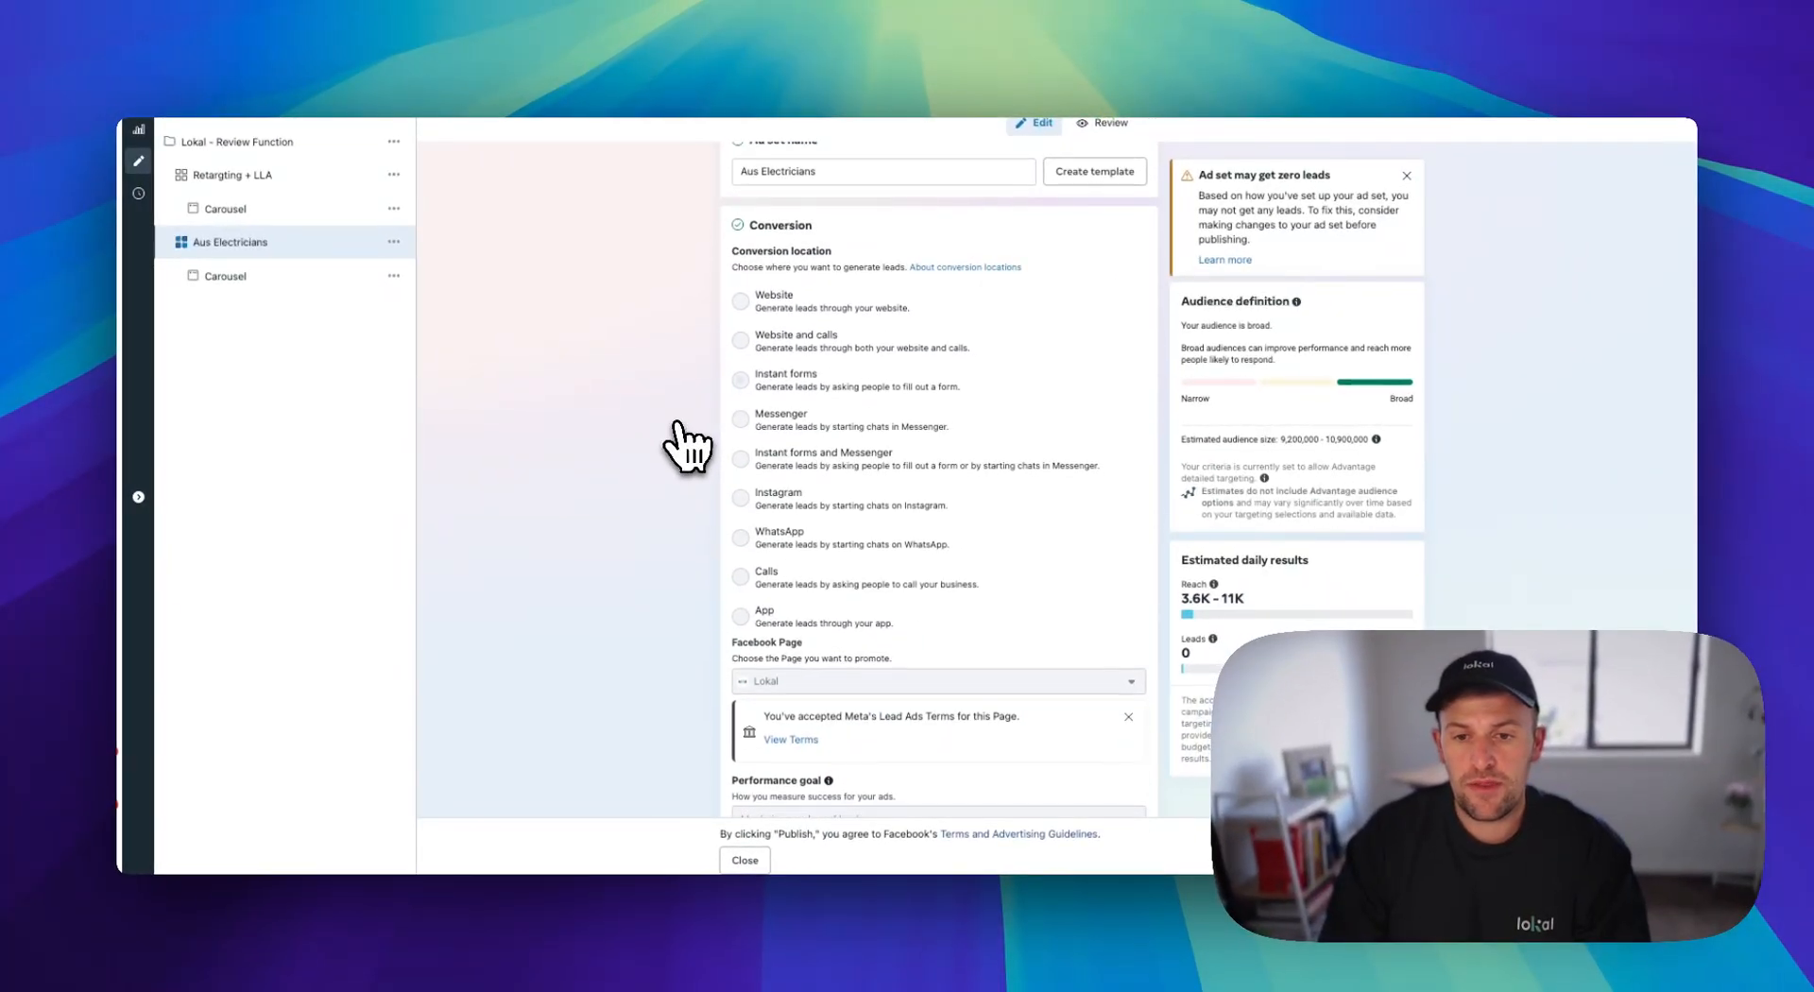
{"action": "scroll", "scroll_direction": "down", "scroll_amount": 3}
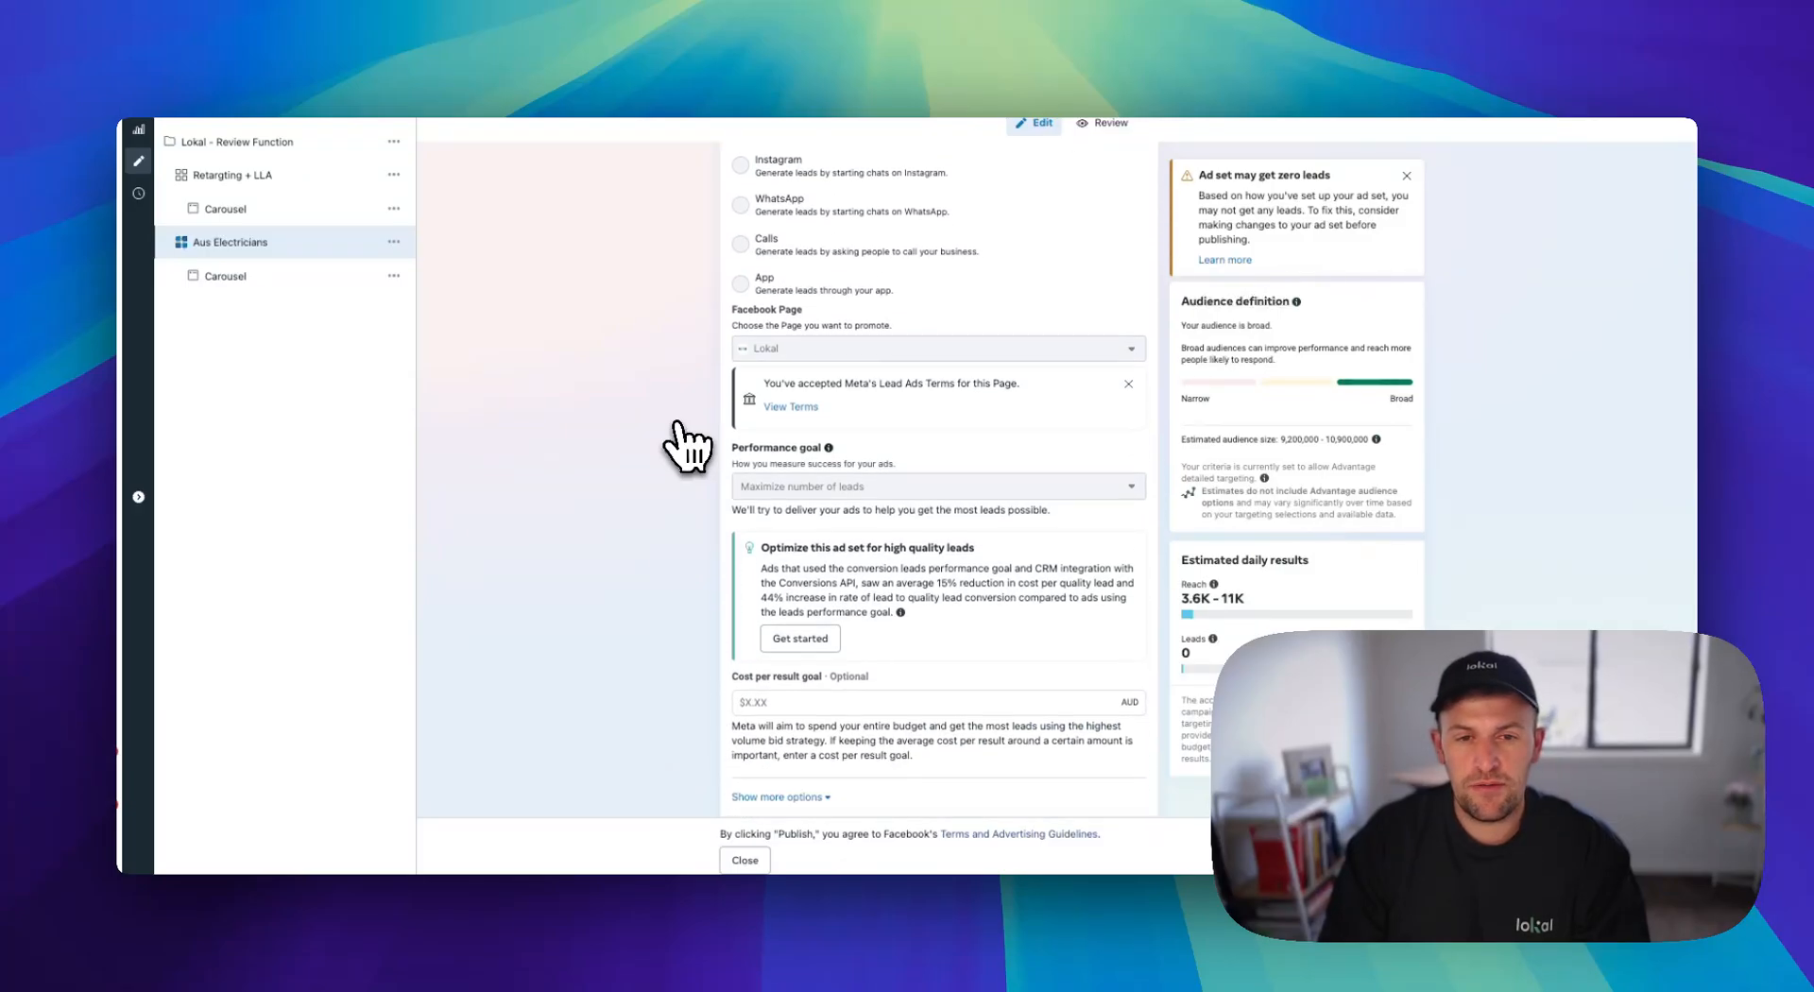
{"action": "scroll", "scroll_direction": "down", "scroll_amount": 3}
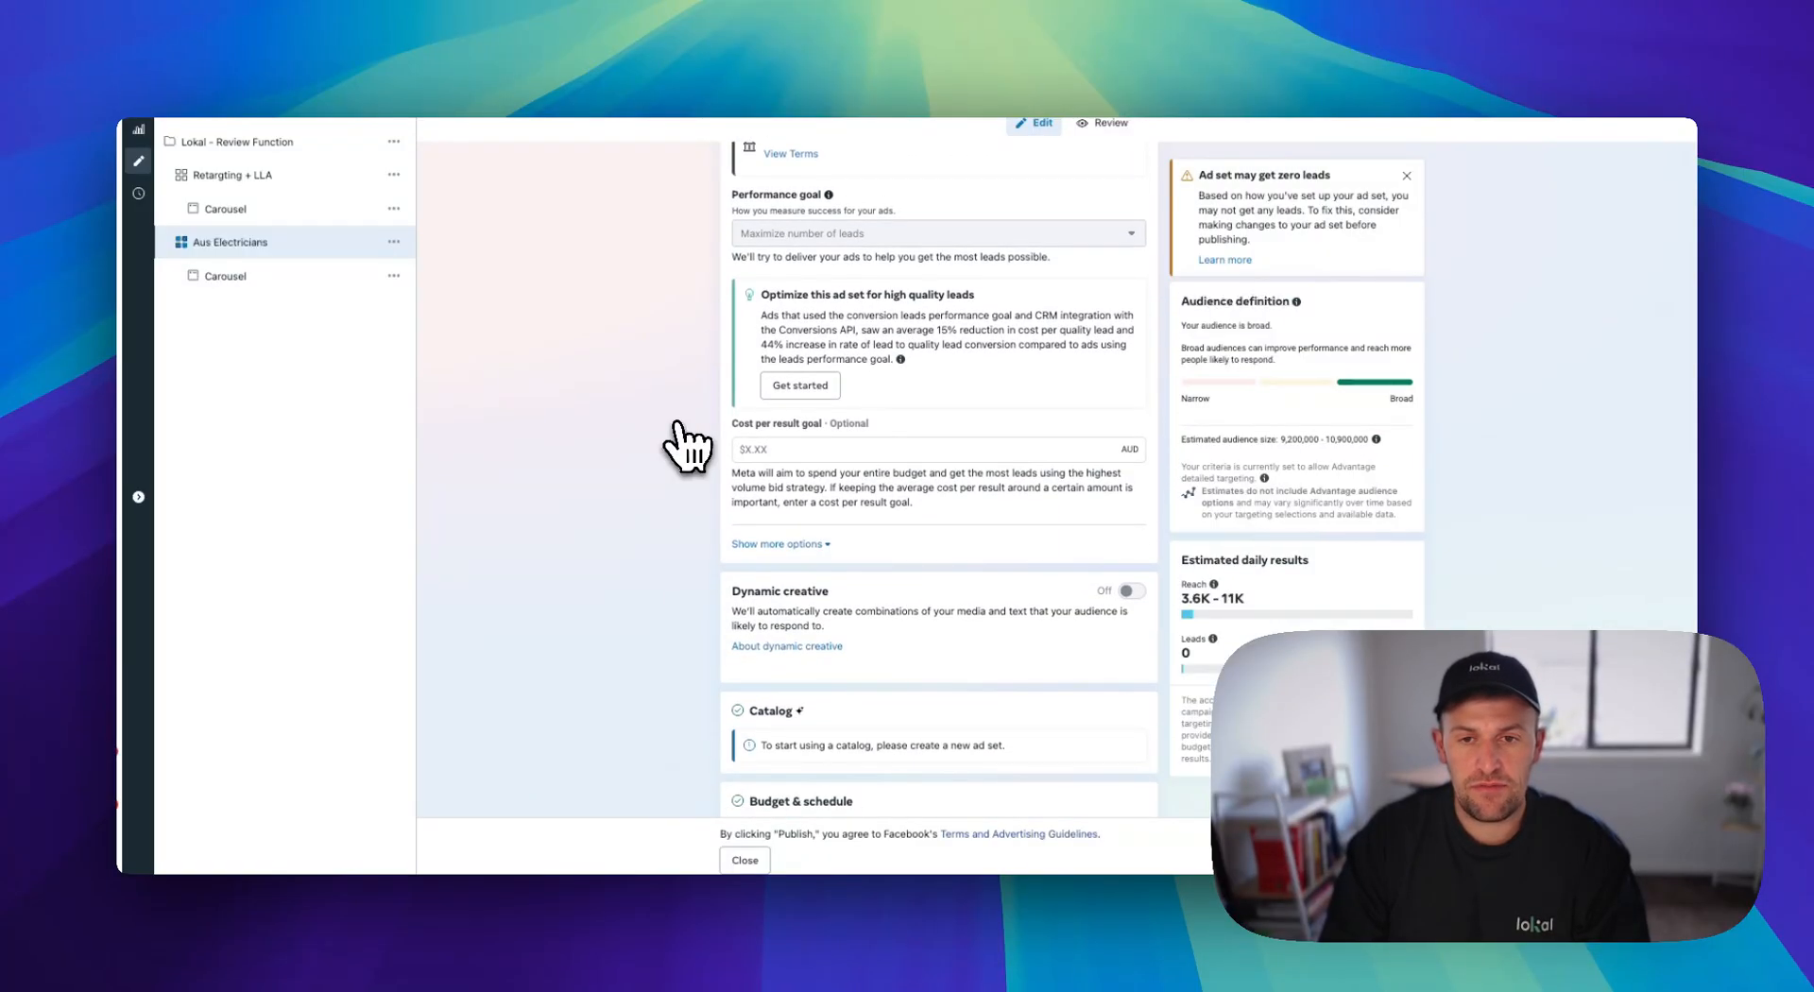
{"action": "scroll", "scroll_direction": "down", "scroll_amount": 3}
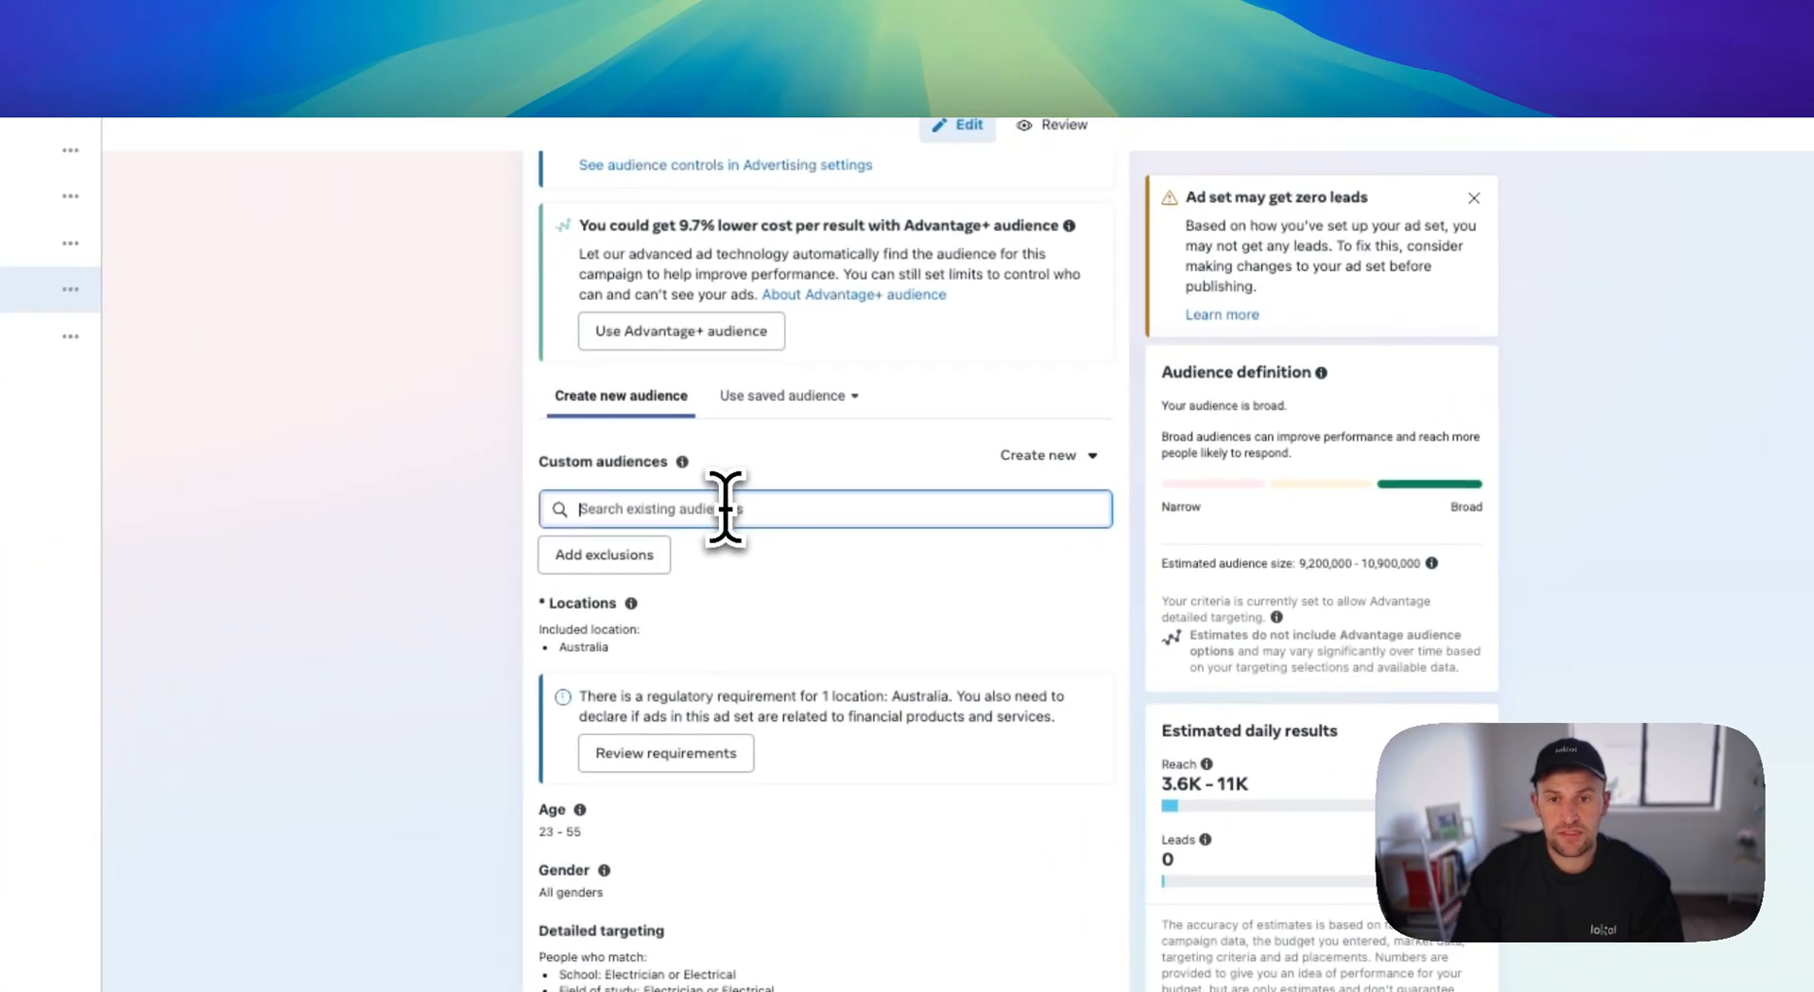
- Start creating a new custom audience to reach the audience source chooser
{"action": "left_click", "coordinate": [1040, 455]}
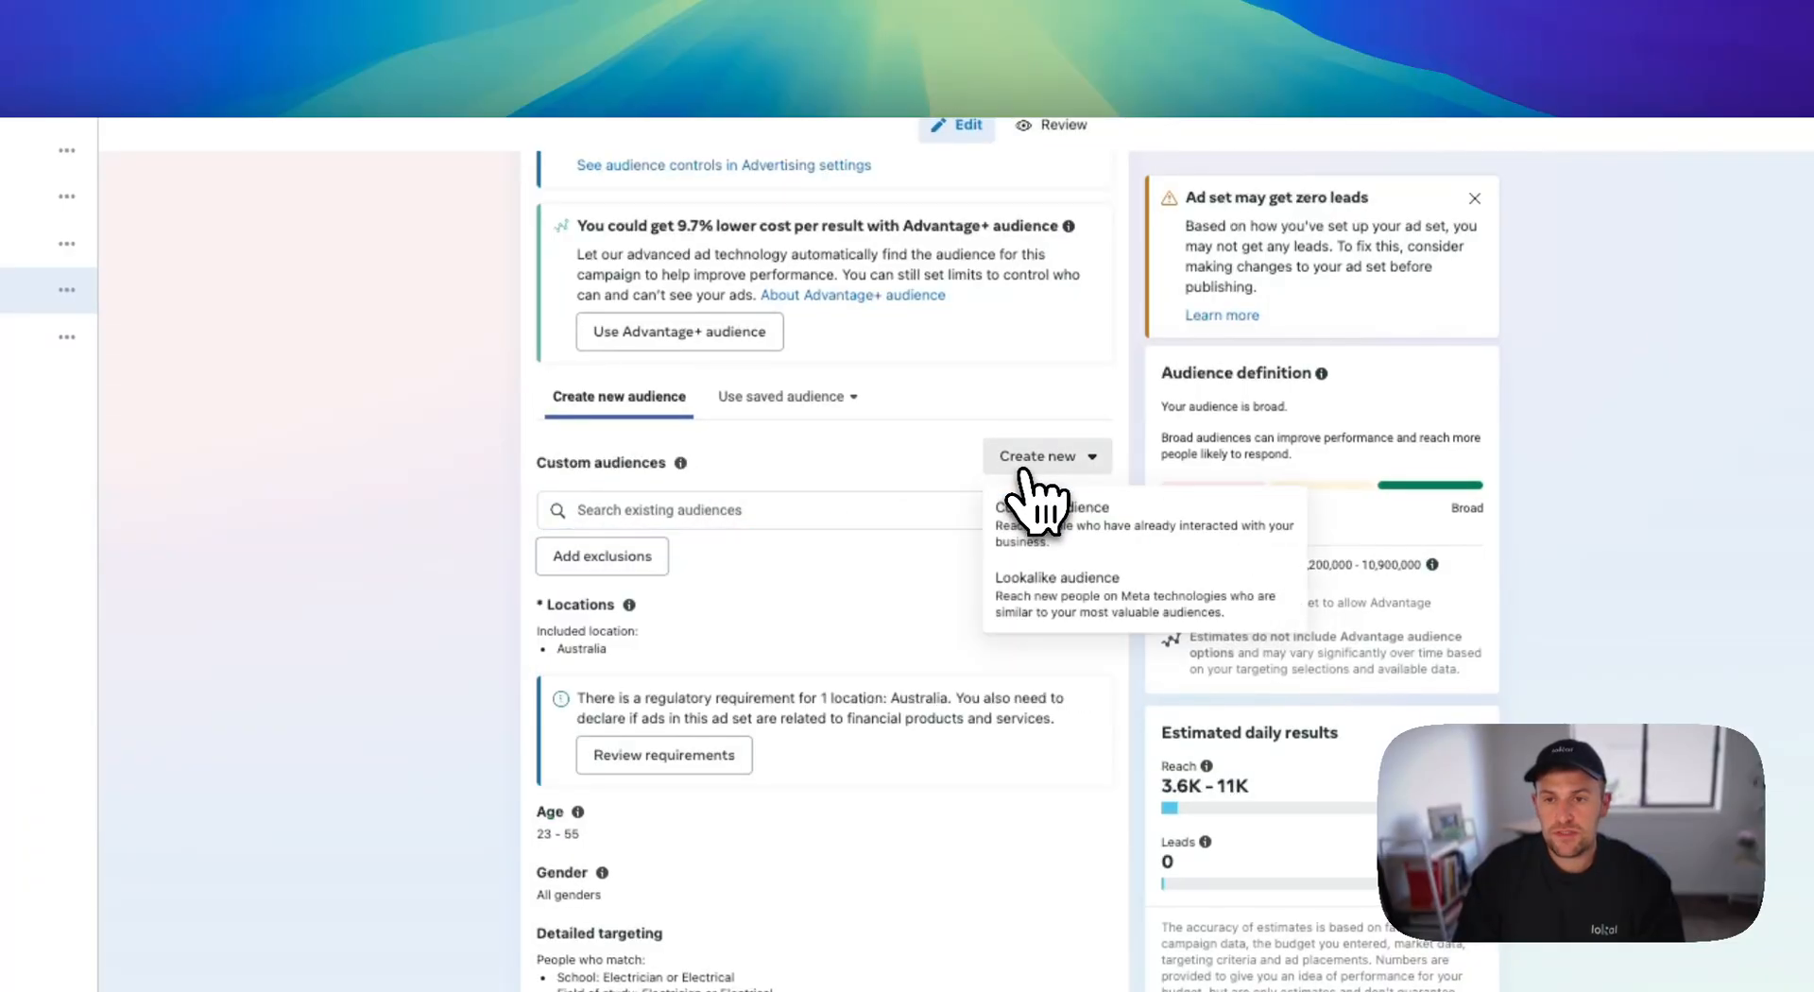
{"action": "left_click", "coordinate": [1047, 506]}
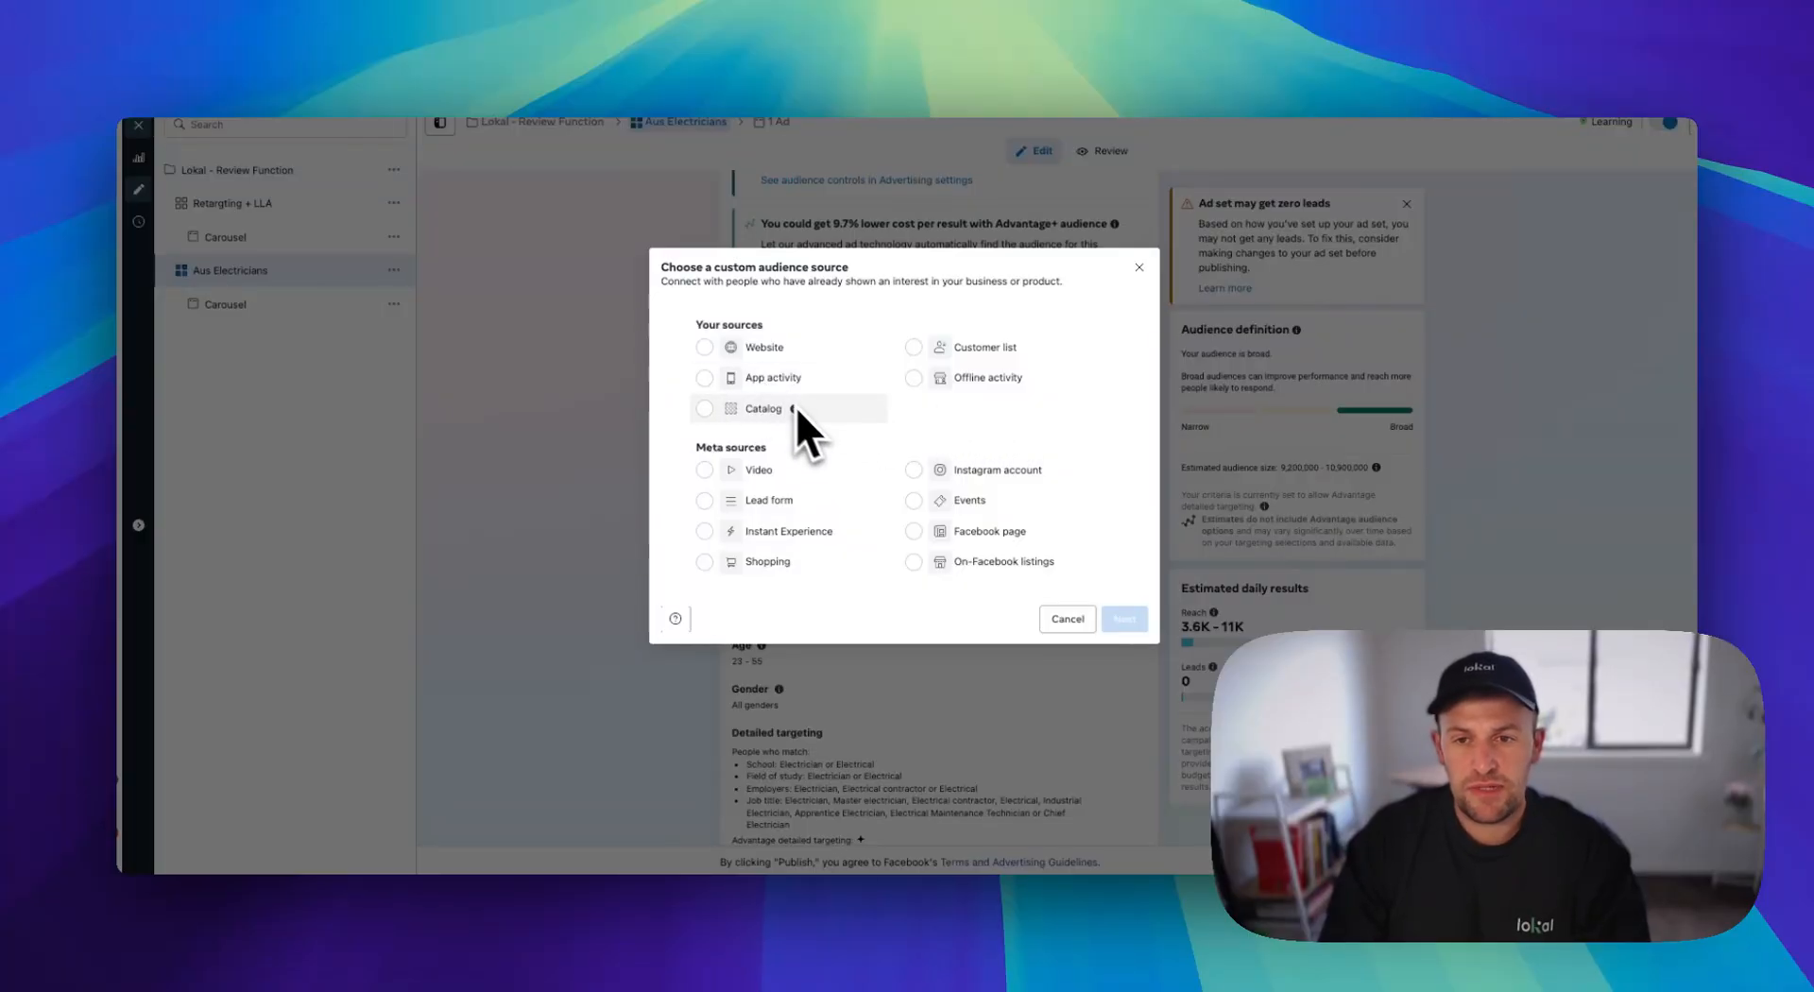
{"action": "mouse_move", "coordinate": [942, 567]}
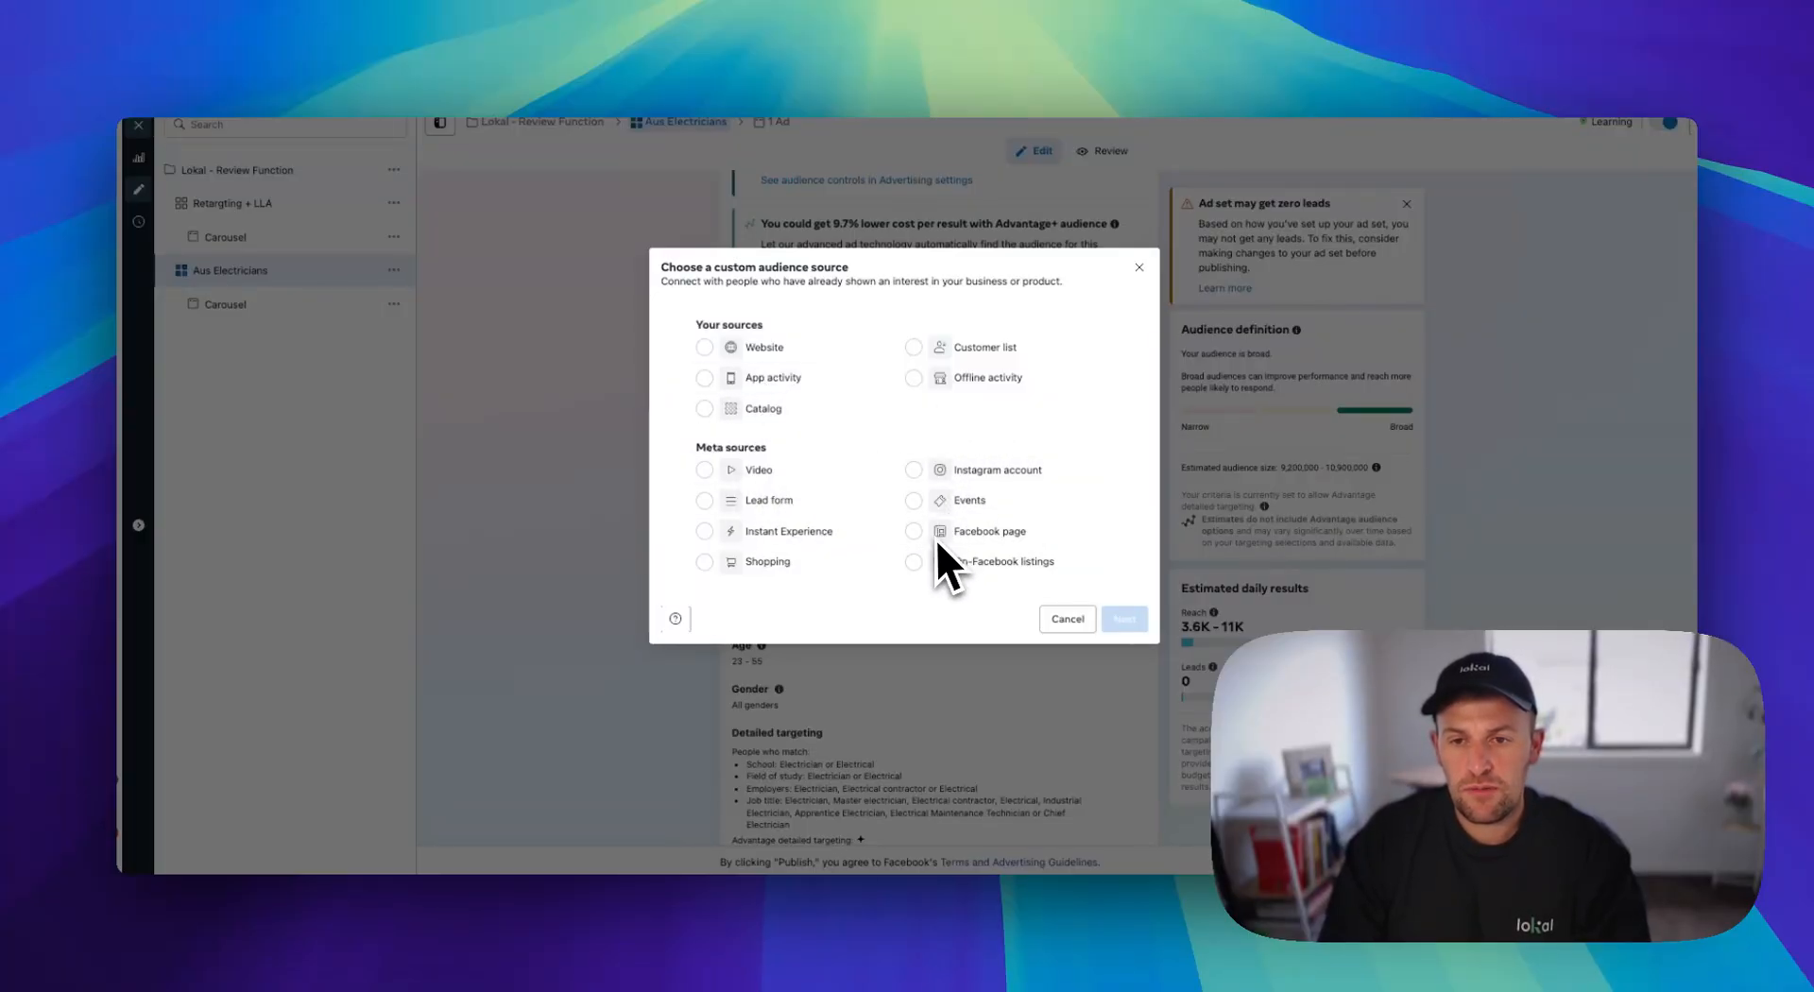
- Choose Customer list as the source and move past the formatting guidelines
{"action": "left_click", "coordinate": [914, 348]}
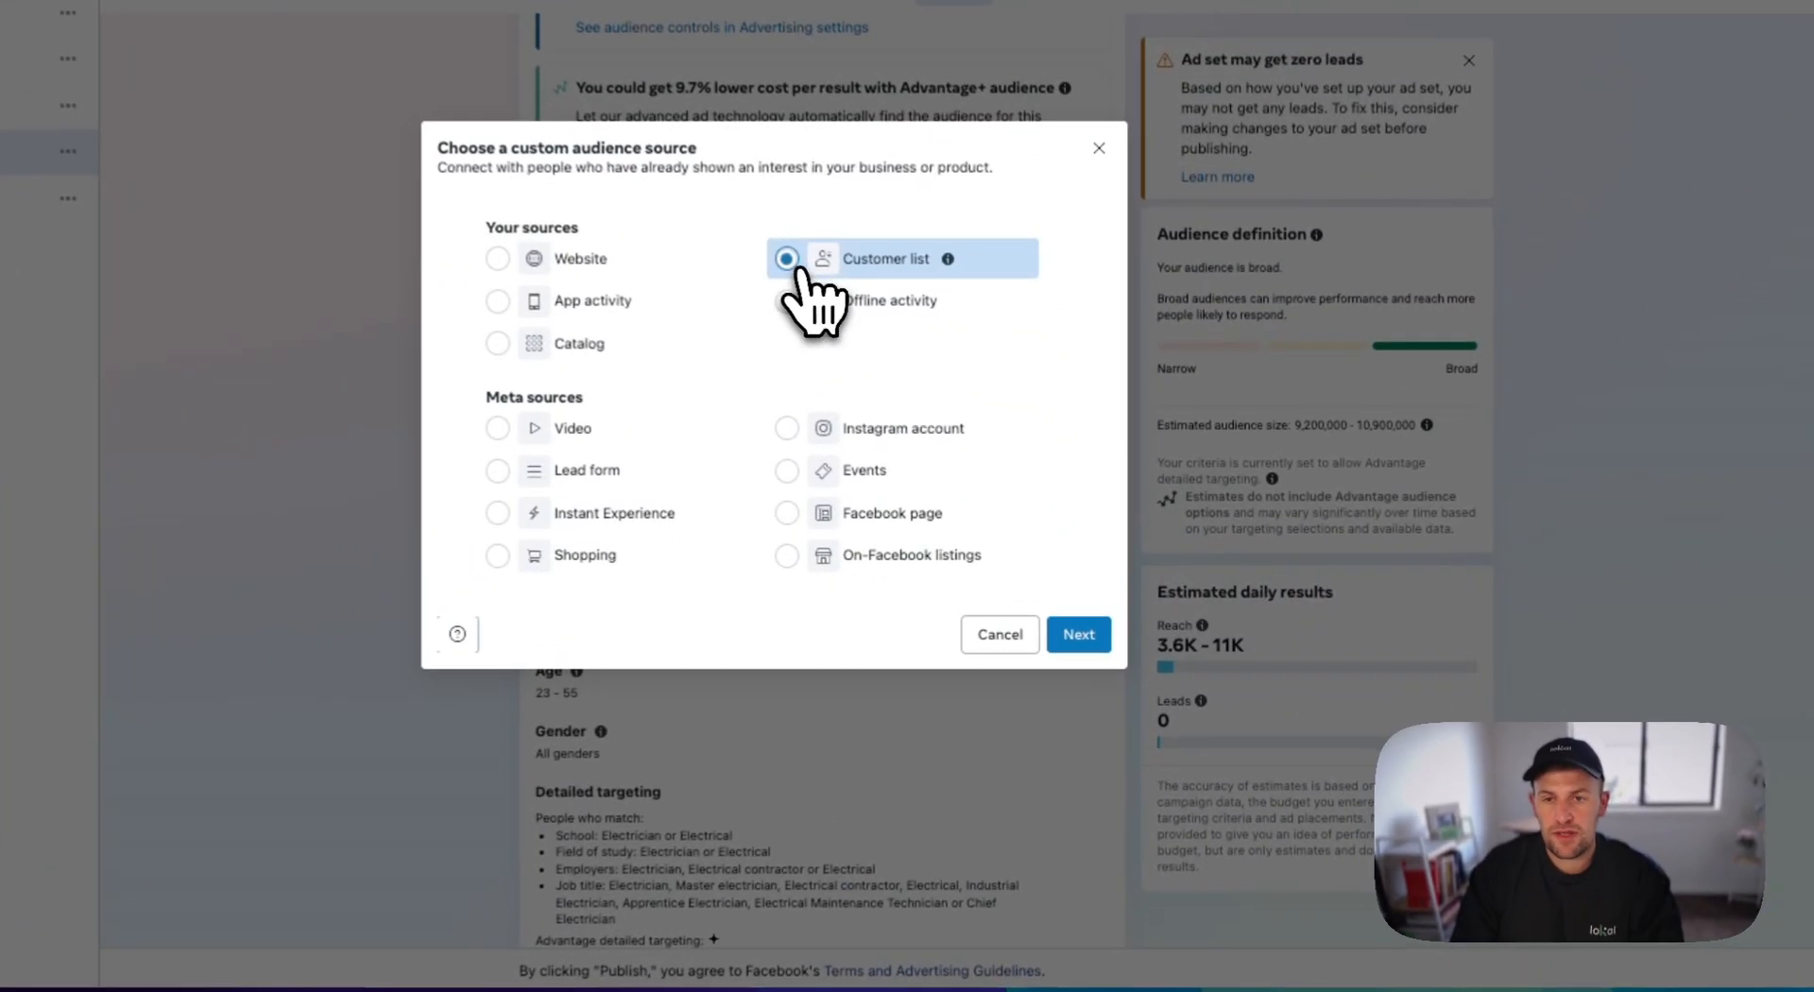
{"action": "left_click", "coordinate": [1077, 633]}
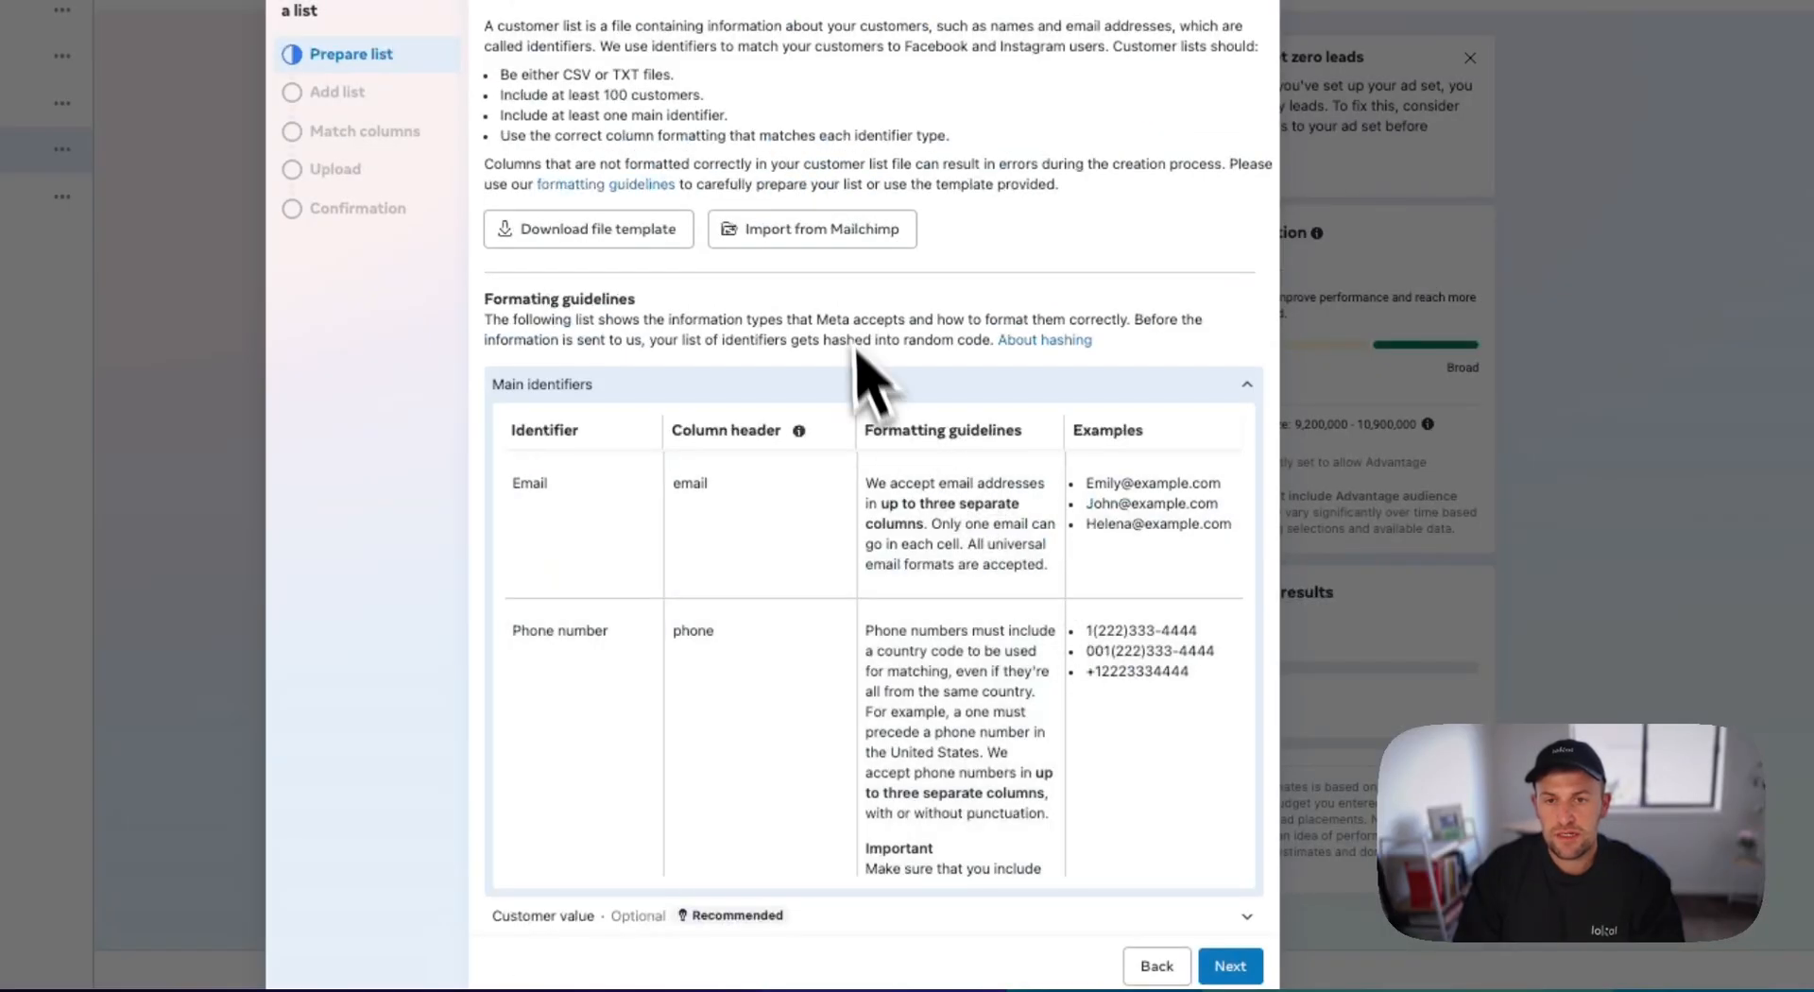
{"action": "left_click", "coordinate": [1229, 966]}
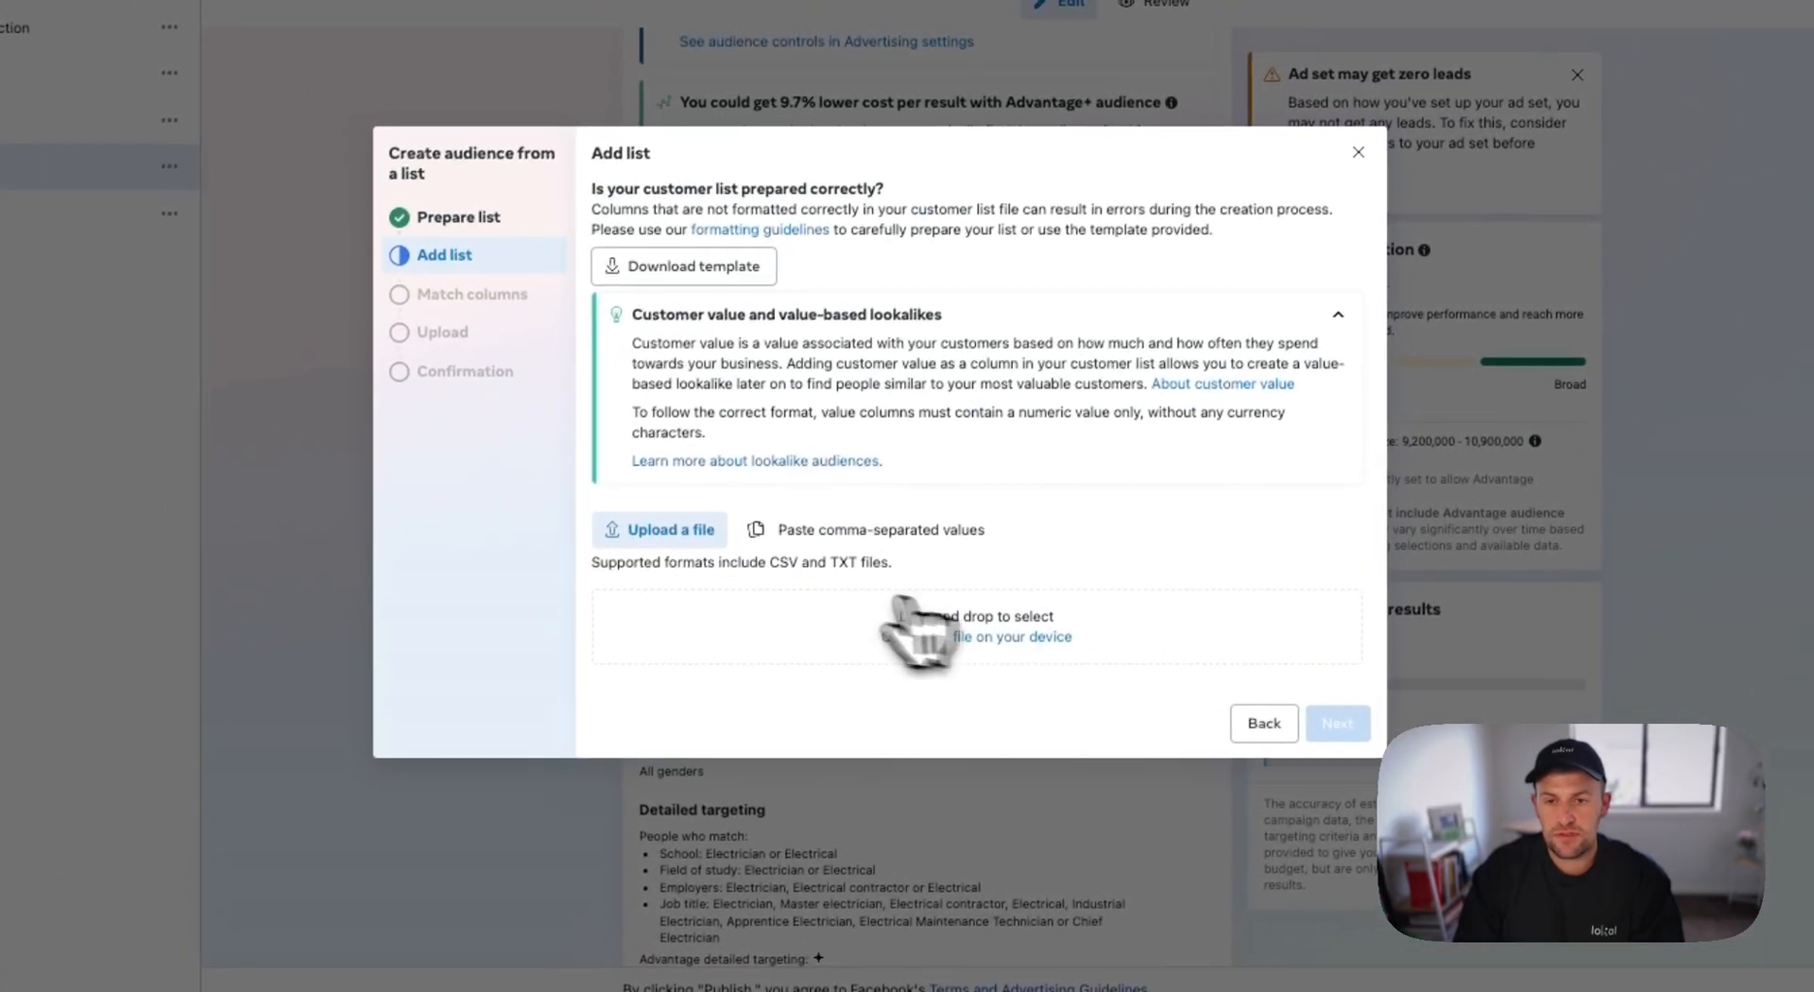
- Upload Sheet 1-LEADS-Grid view-3.csv and import it to create the 41-row audience
{"action": "left_click", "coordinate": [660, 529]}
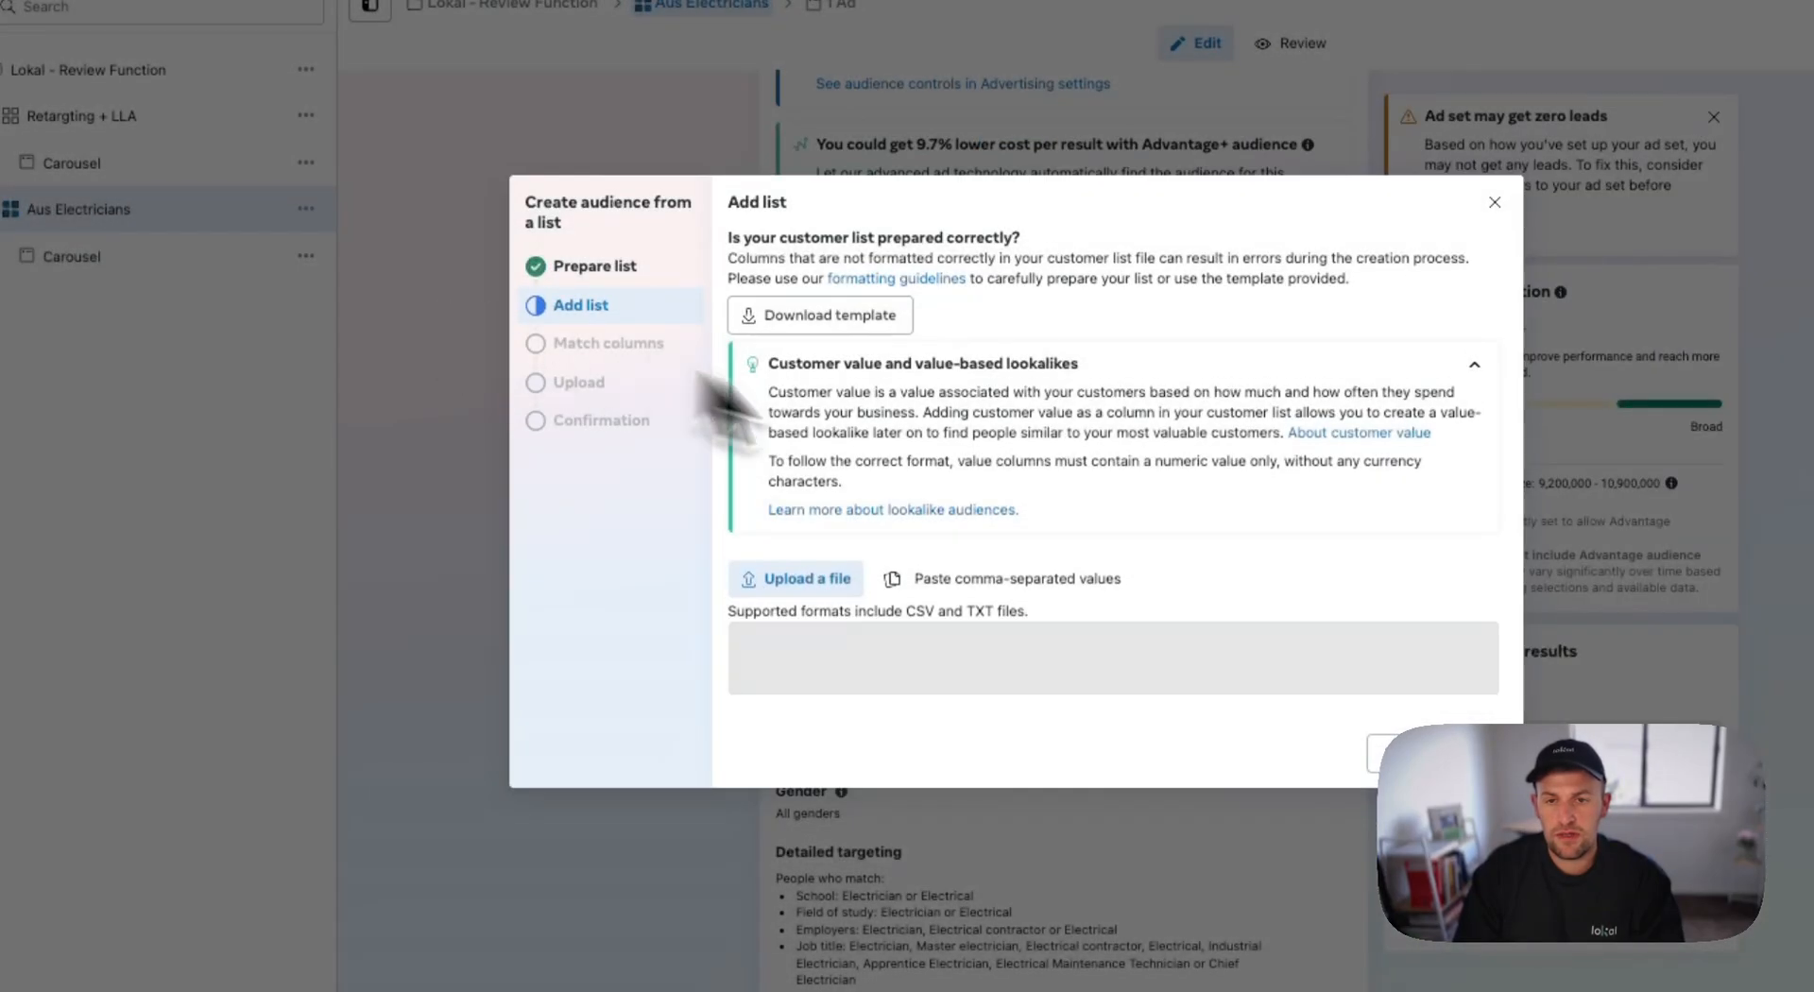
{"action": "left_click", "coordinate": [795, 578]}
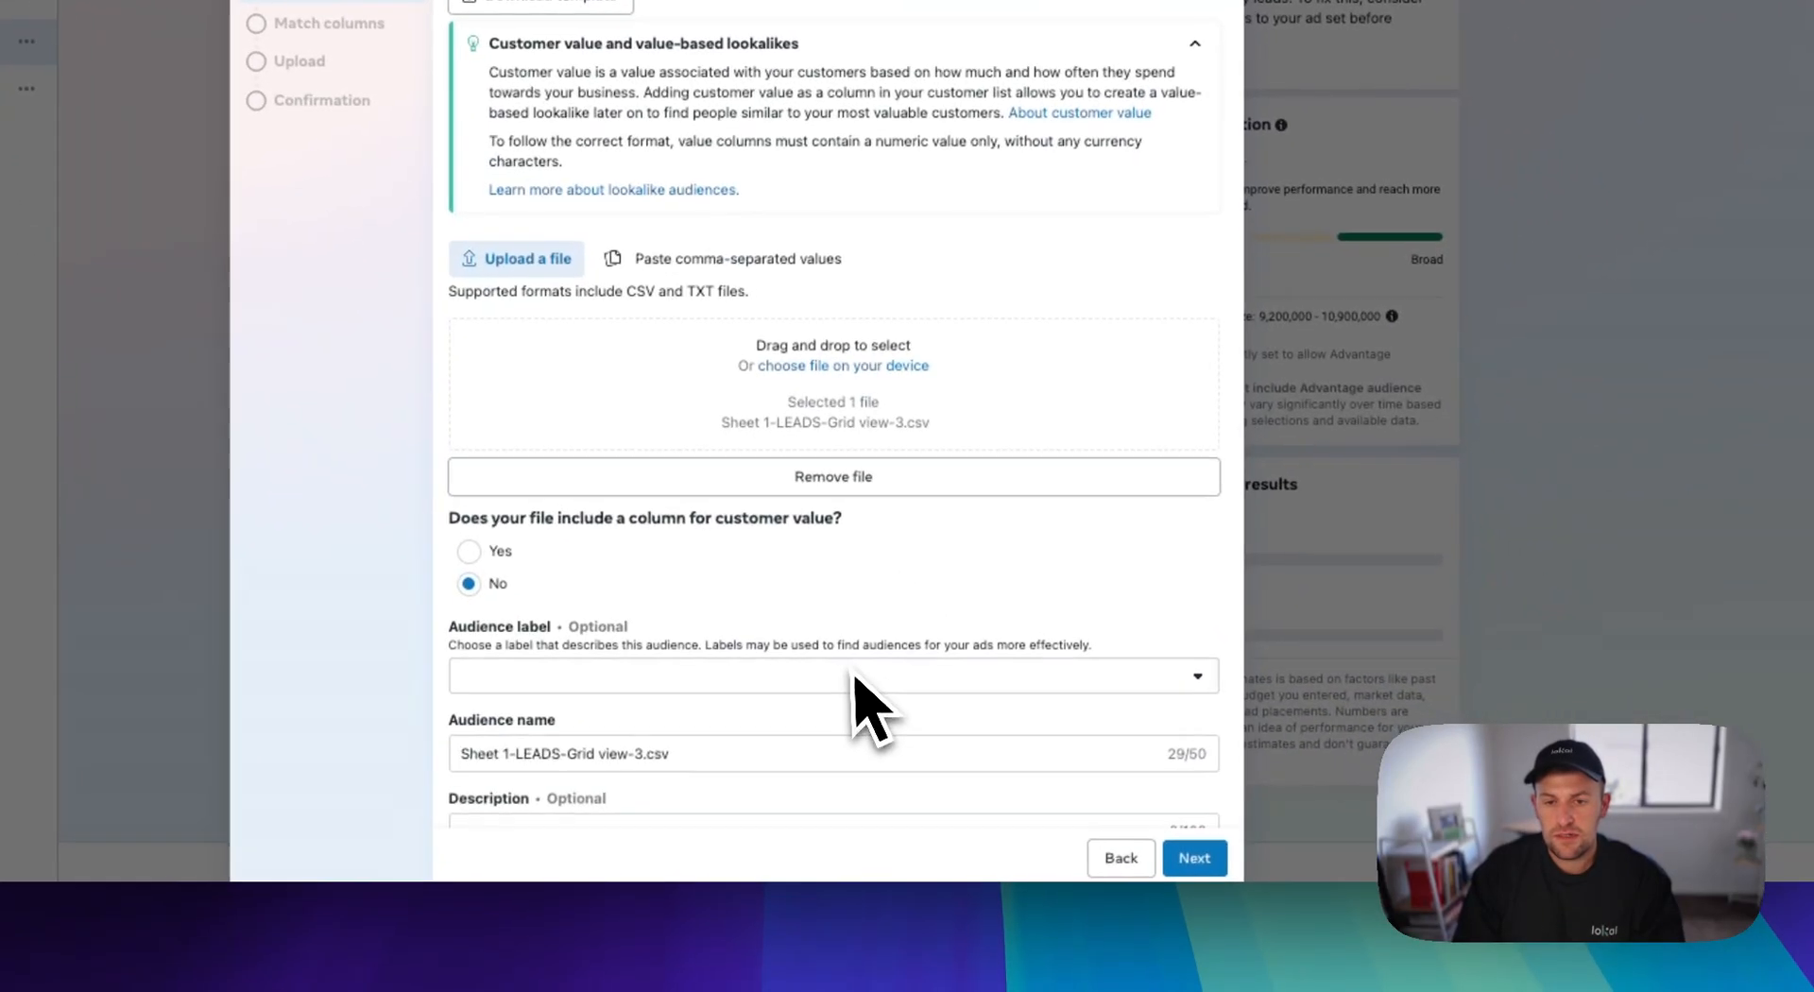
{"action": "left_click", "coordinate": [1192, 857]}
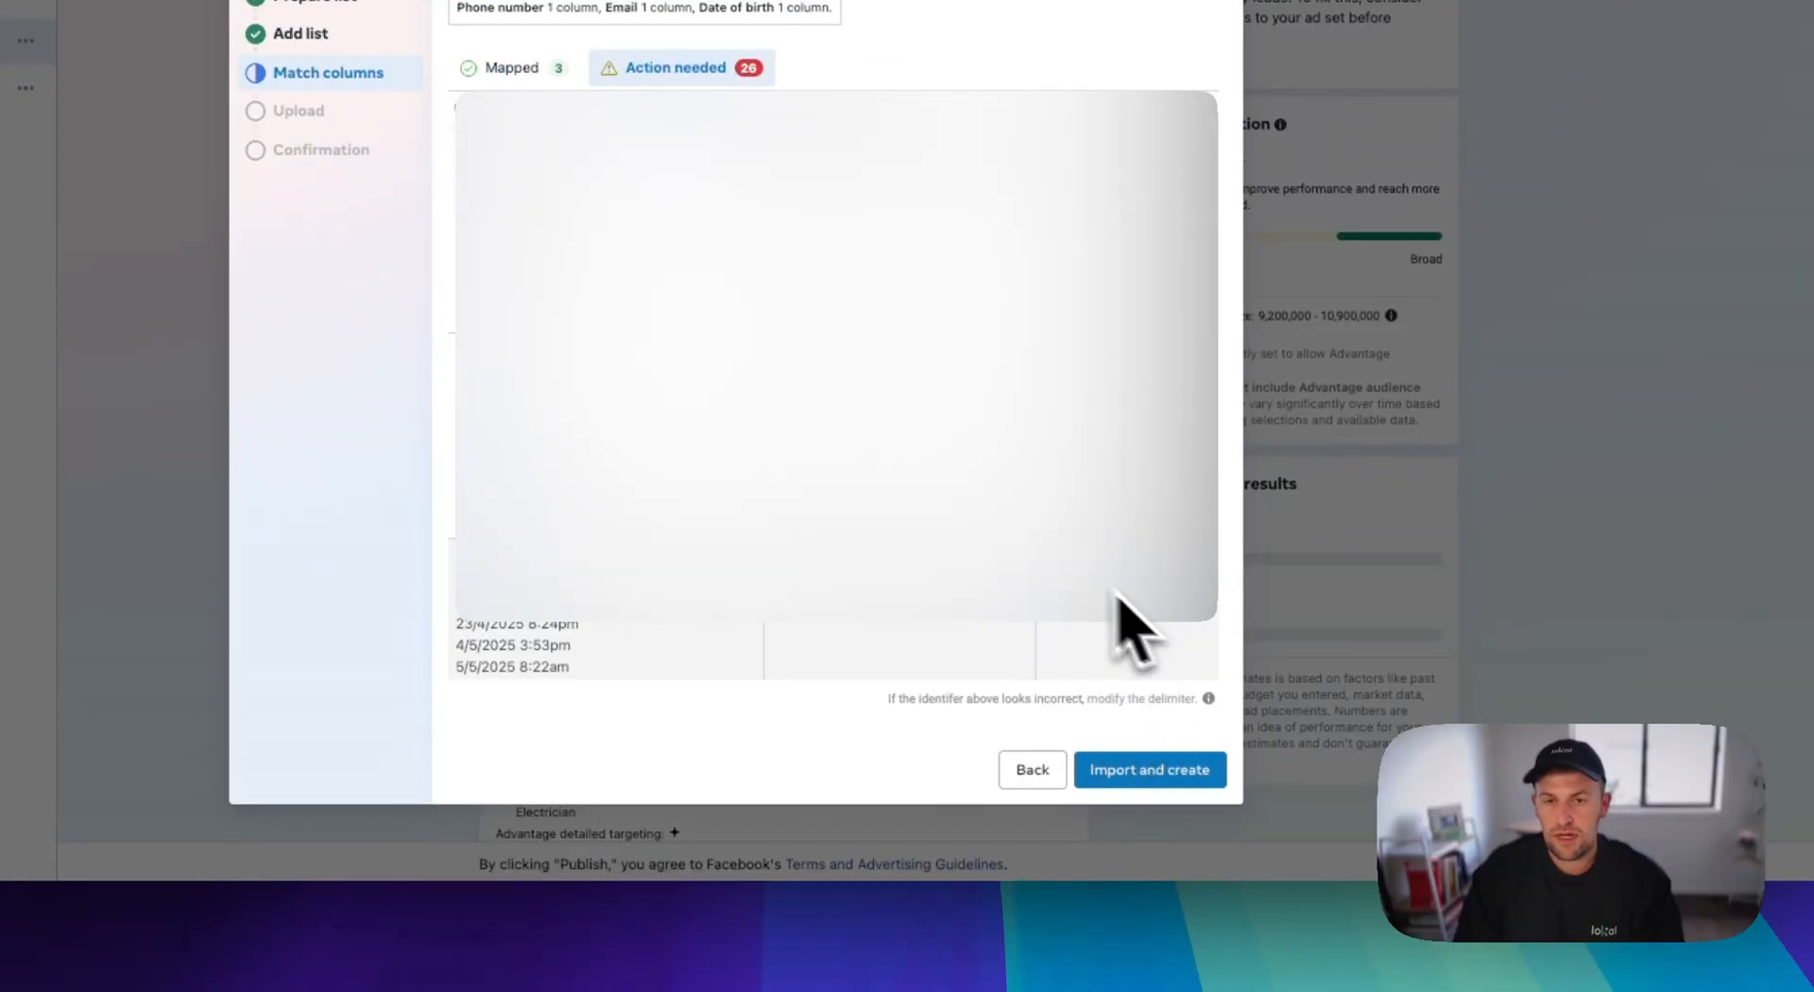
{"action": "left_click", "coordinate": [1149, 769]}
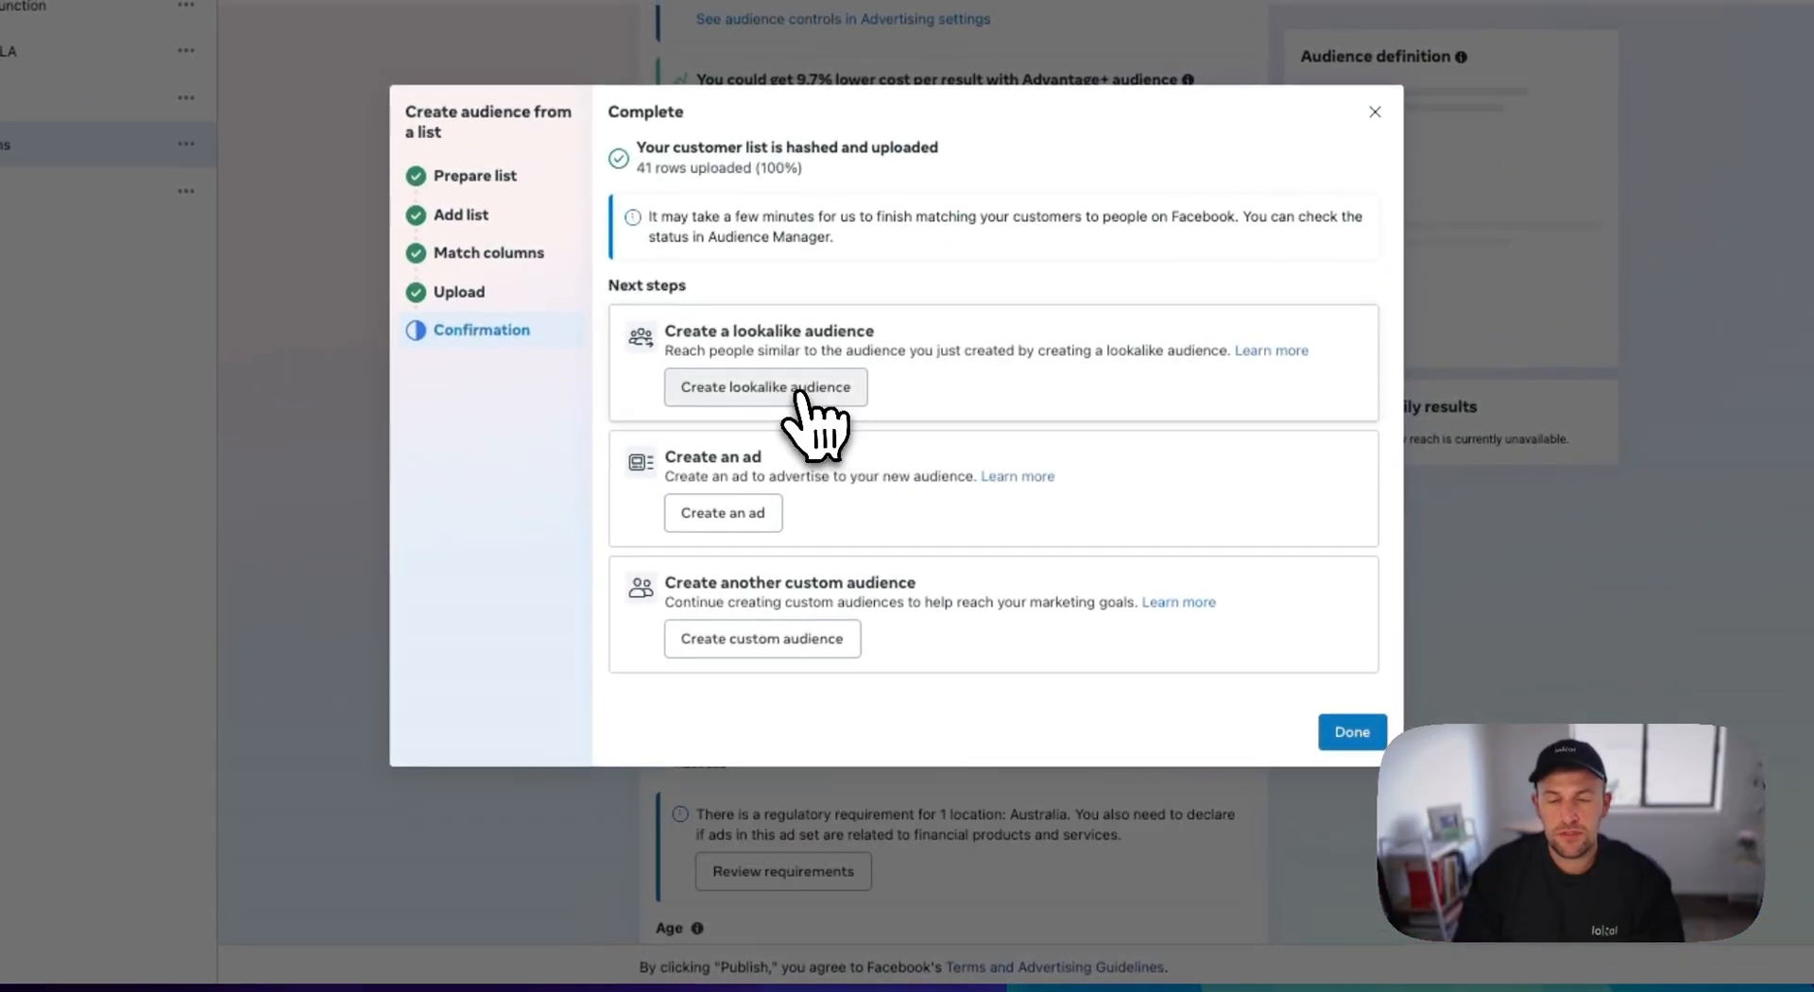
- Start a lookalike of the new customer list and set its location to Australia at 1%
{"action": "left_click", "coordinate": [765, 386]}
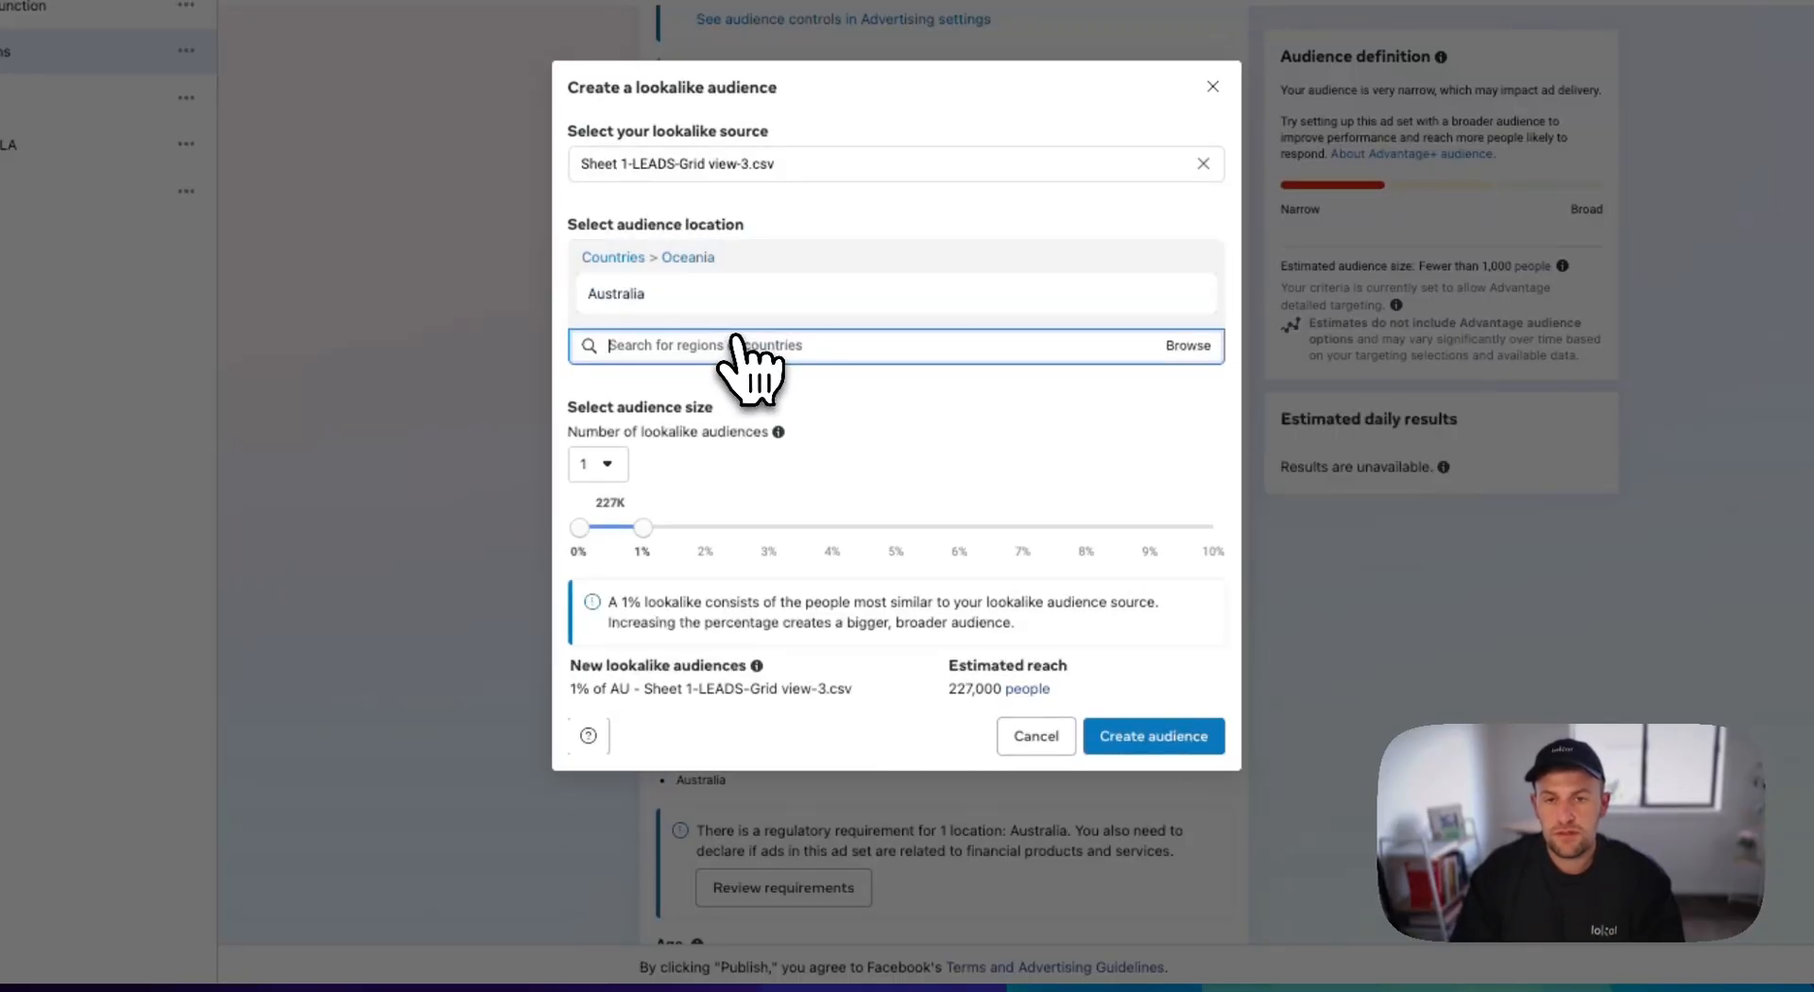
{"action": "left_click", "coordinate": [1153, 735]}
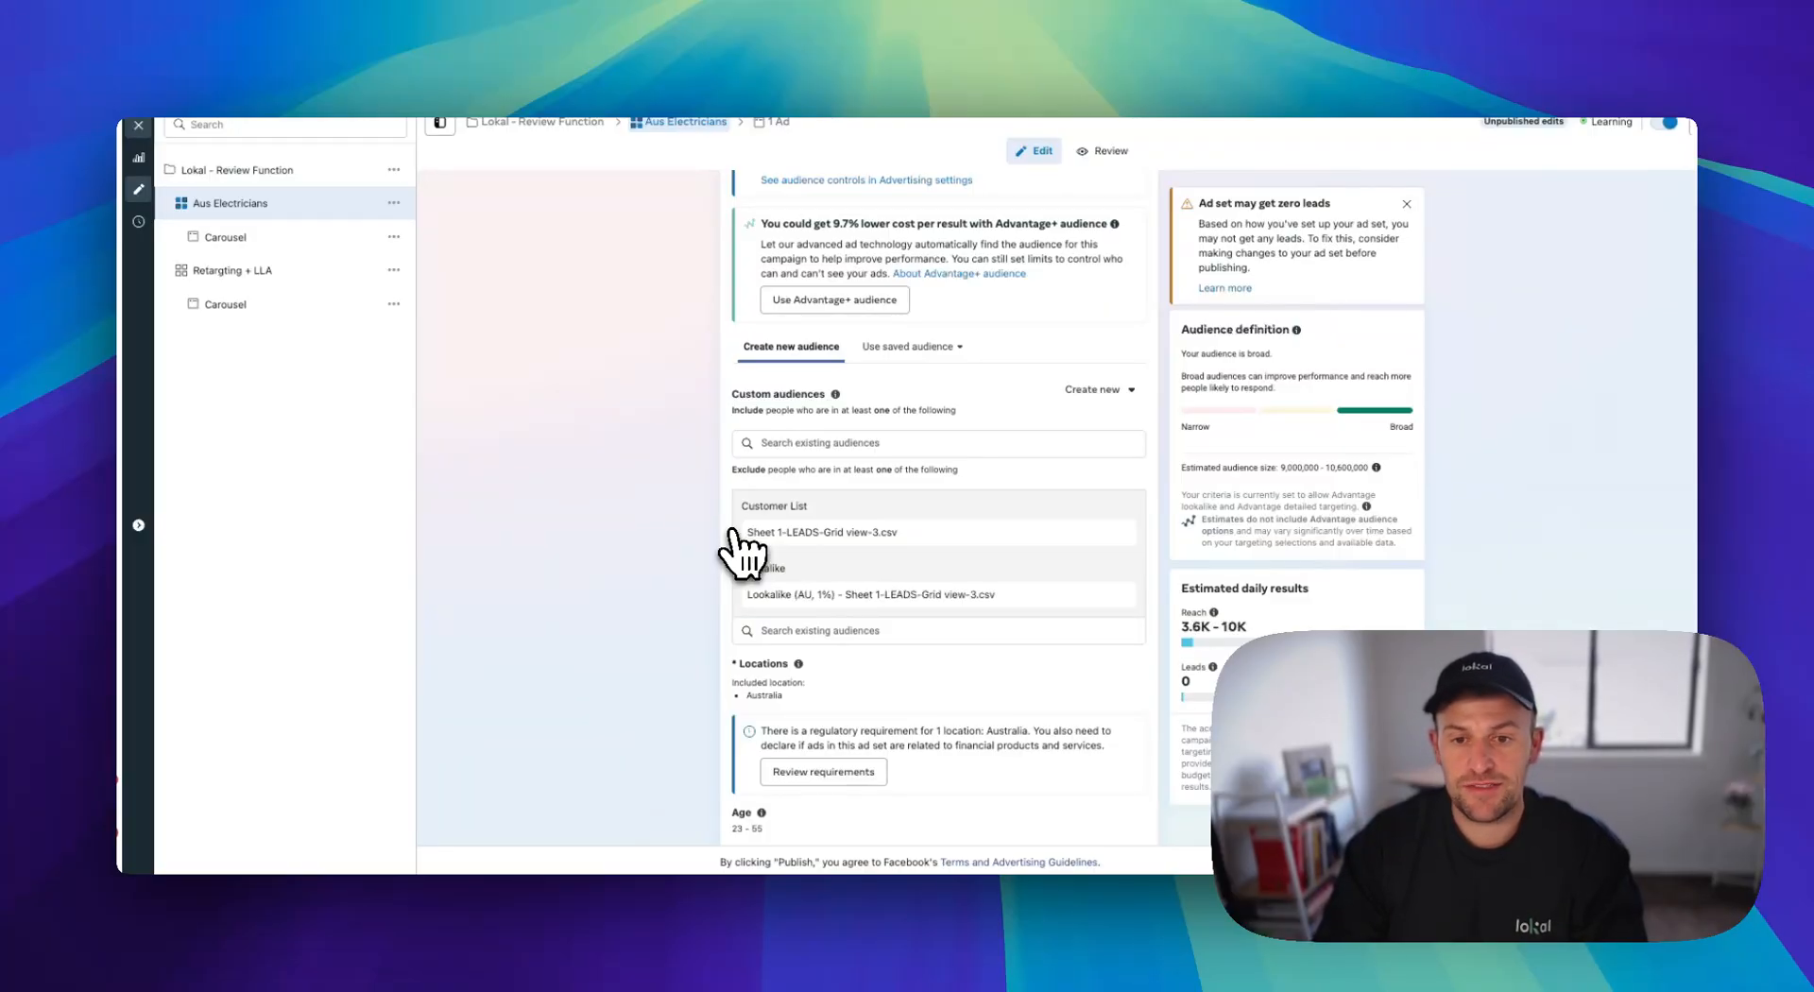
{"action": "mouse_move", "coordinate": [404, 555]}
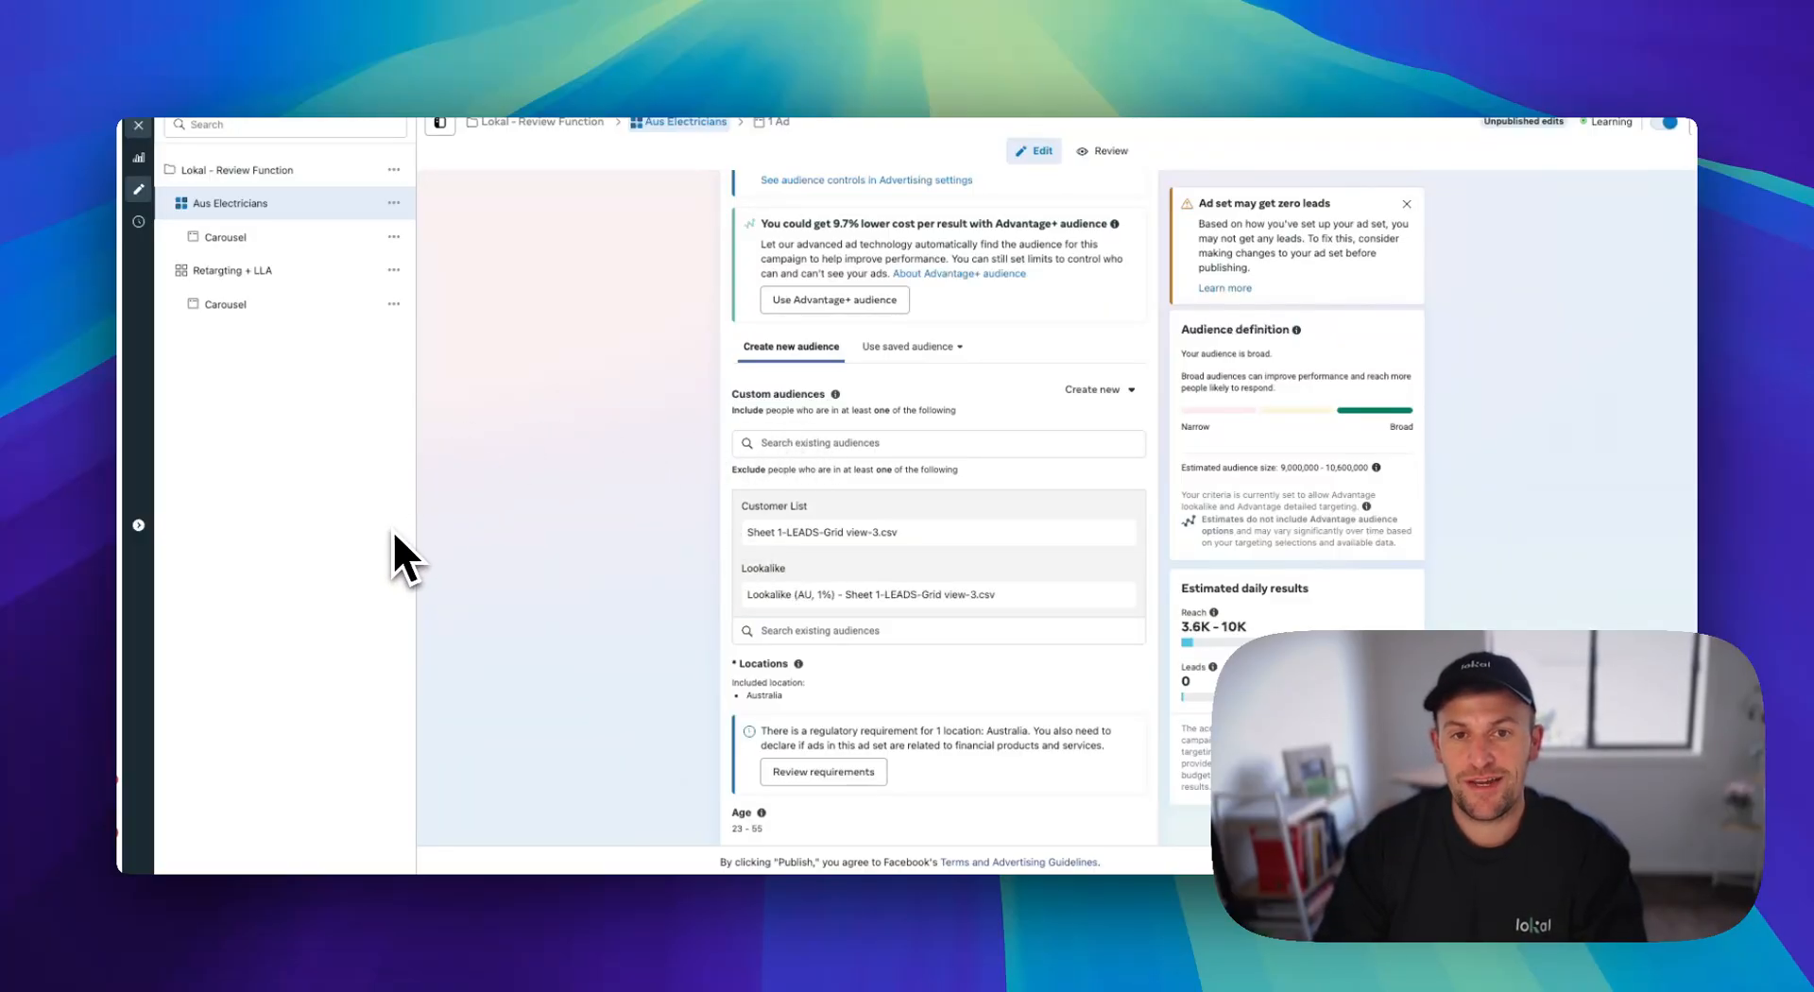